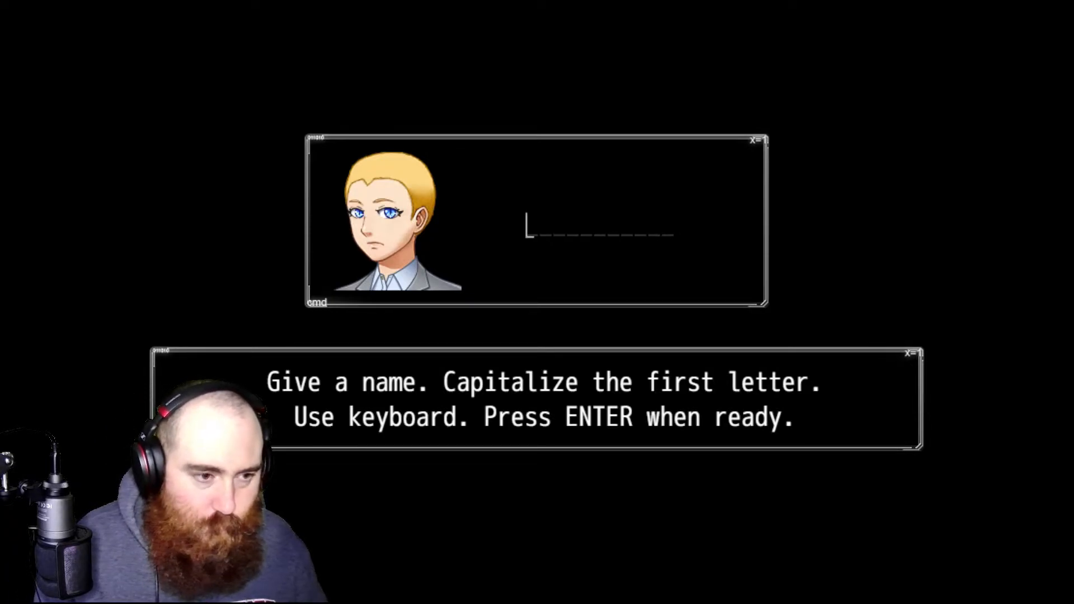
Name the blond hero, retyping the first attempt 'Scroe' with 'Mc' in front
type("Sc")
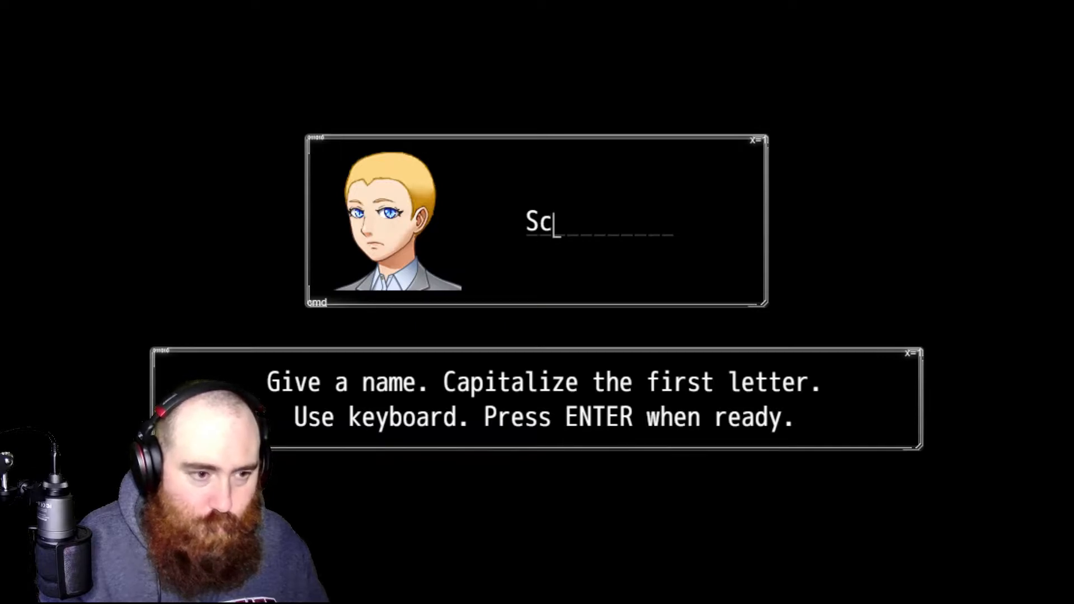
type("rot")
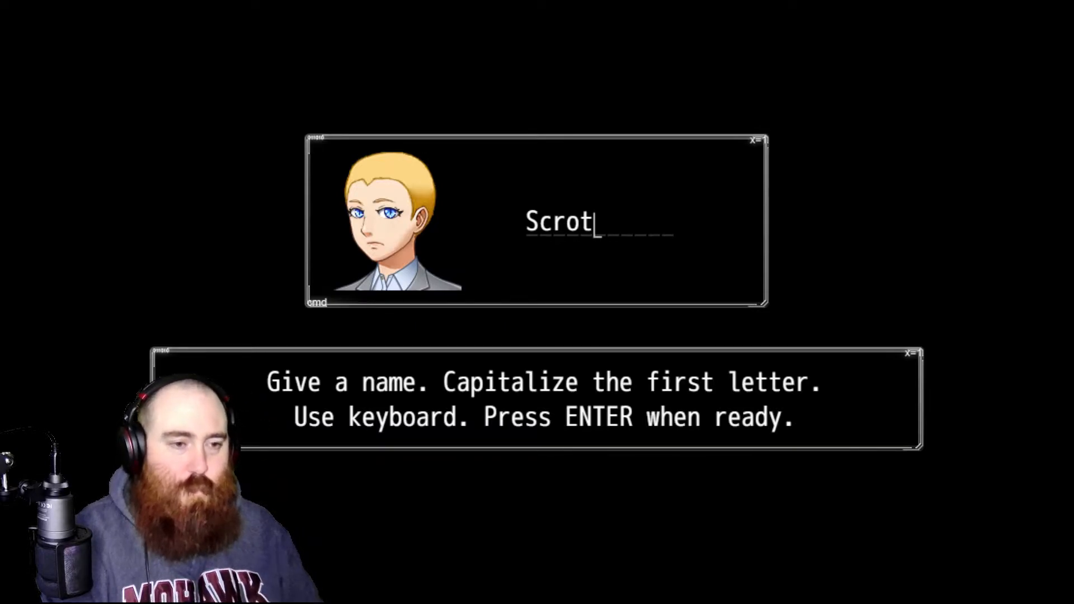
type("e")
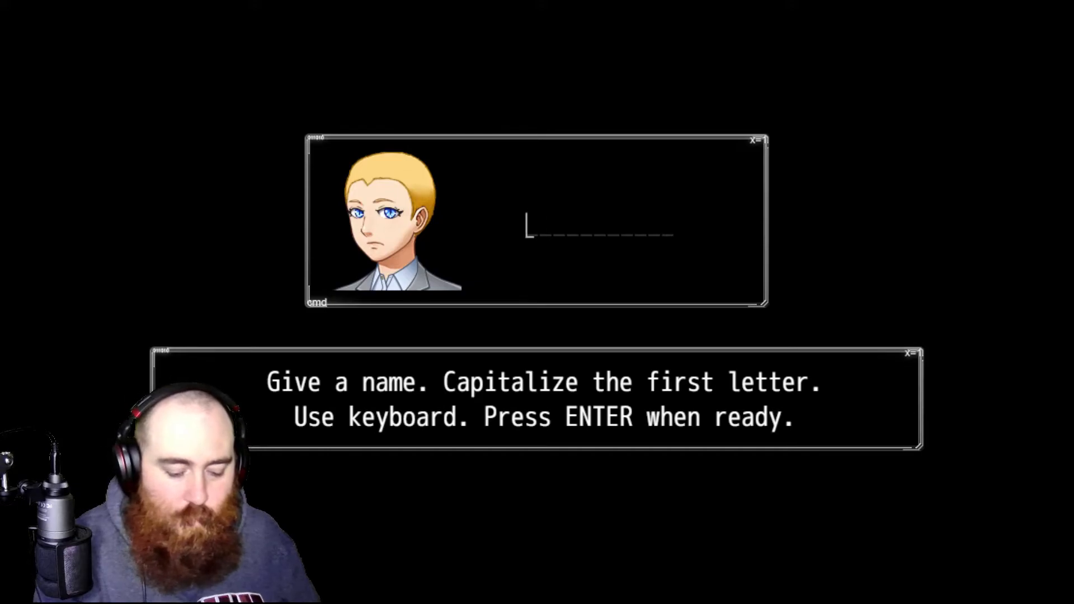
type("Mc")
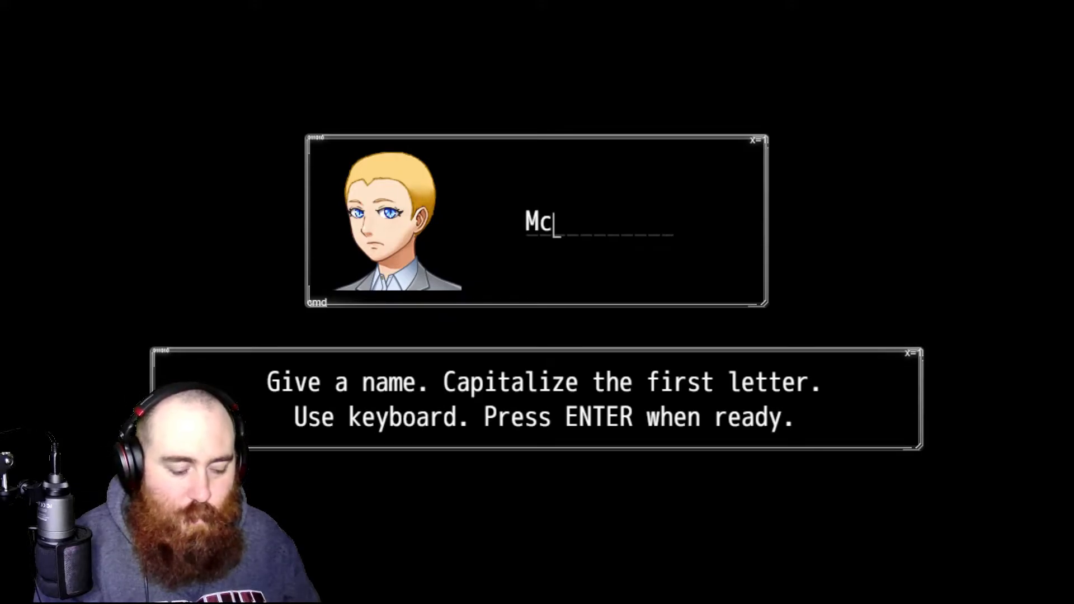
type("Sc")
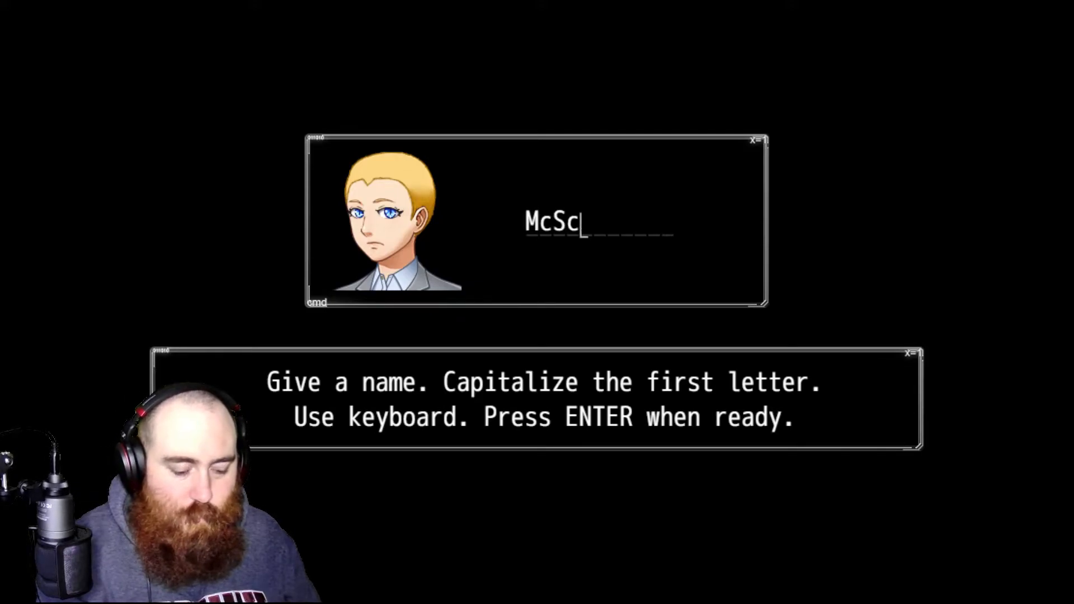
type("rpte")
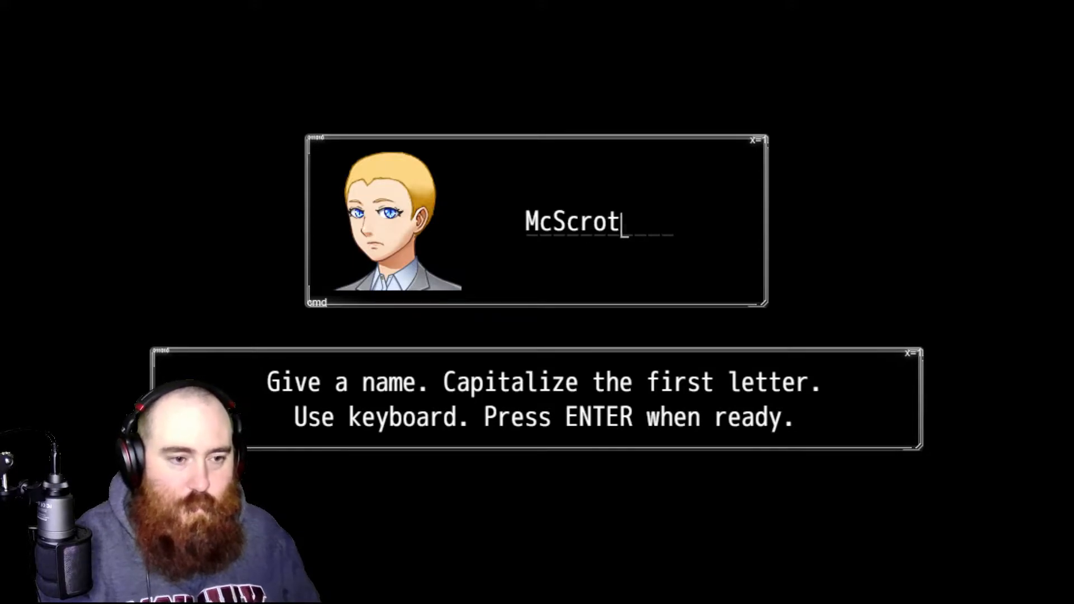
type("e")
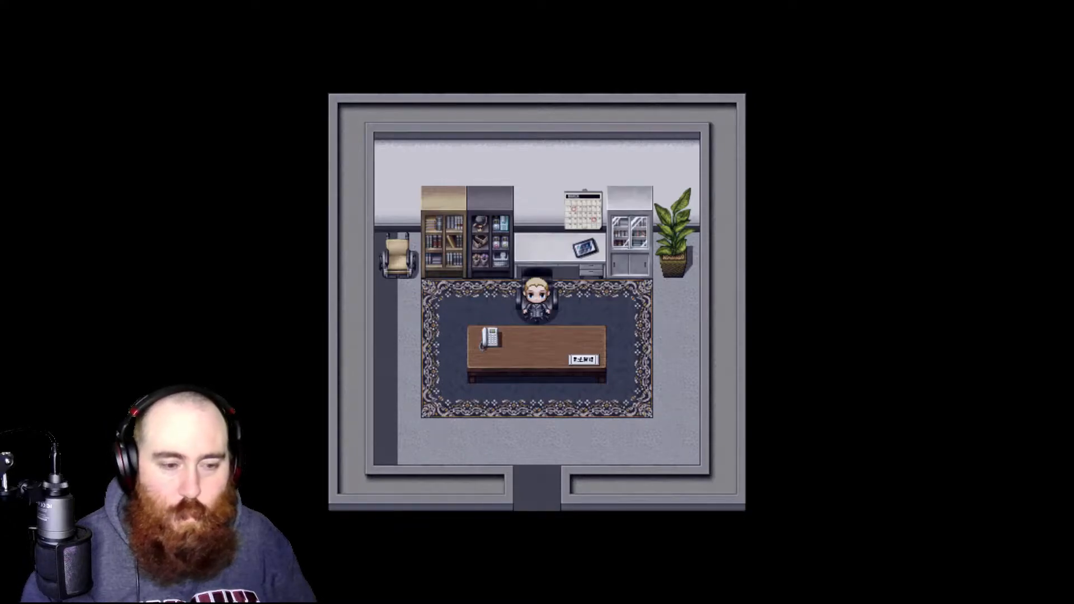
Walk the hero from his desk chair around to the rug's upper-left corner by the bookshelves
key("Right")
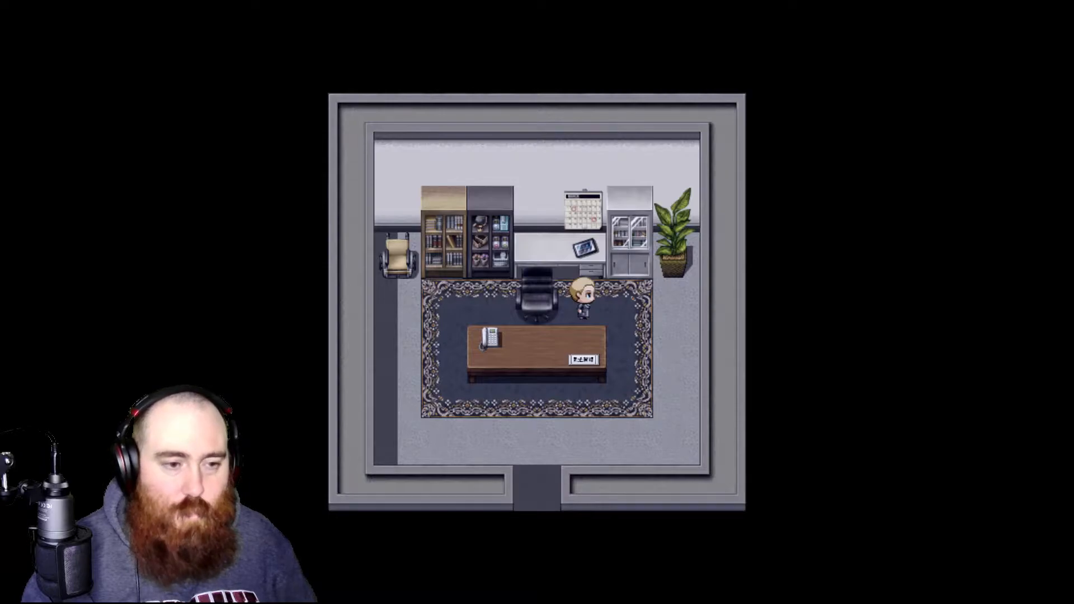
key("down")
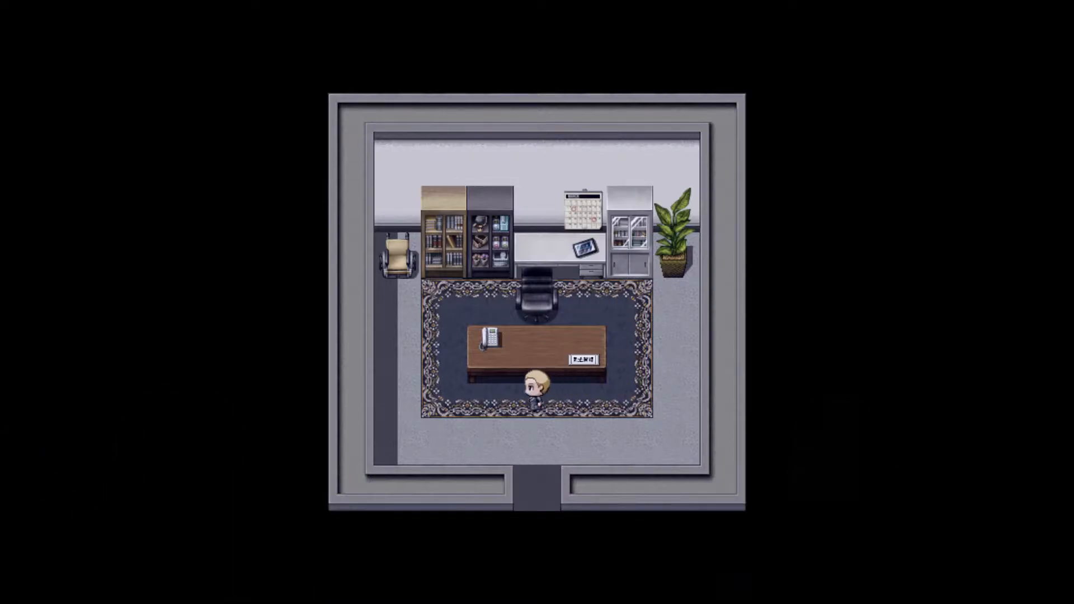
key("Escape")
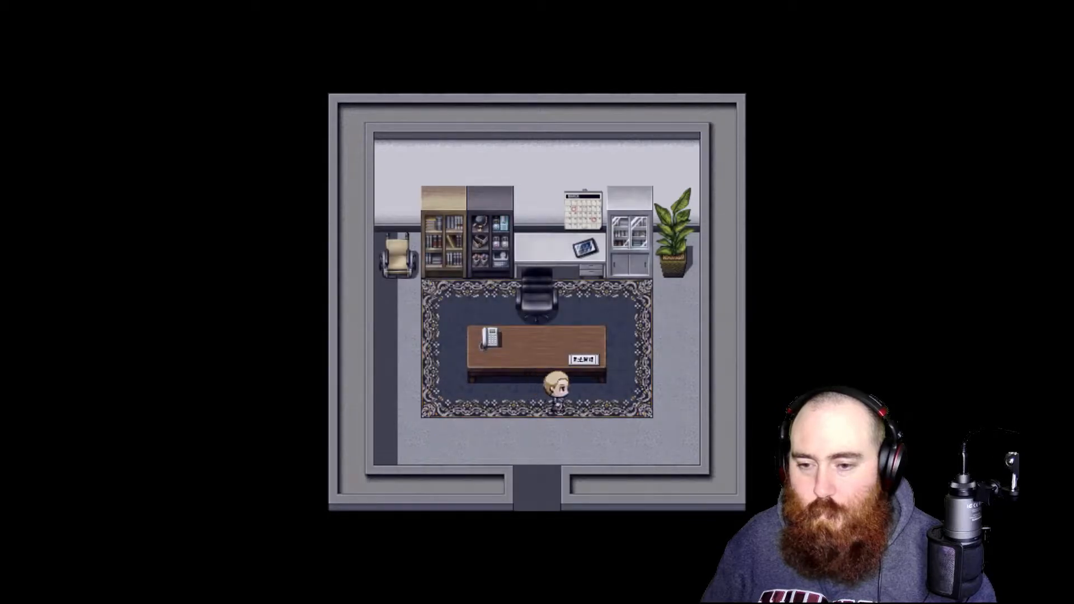
key("right")
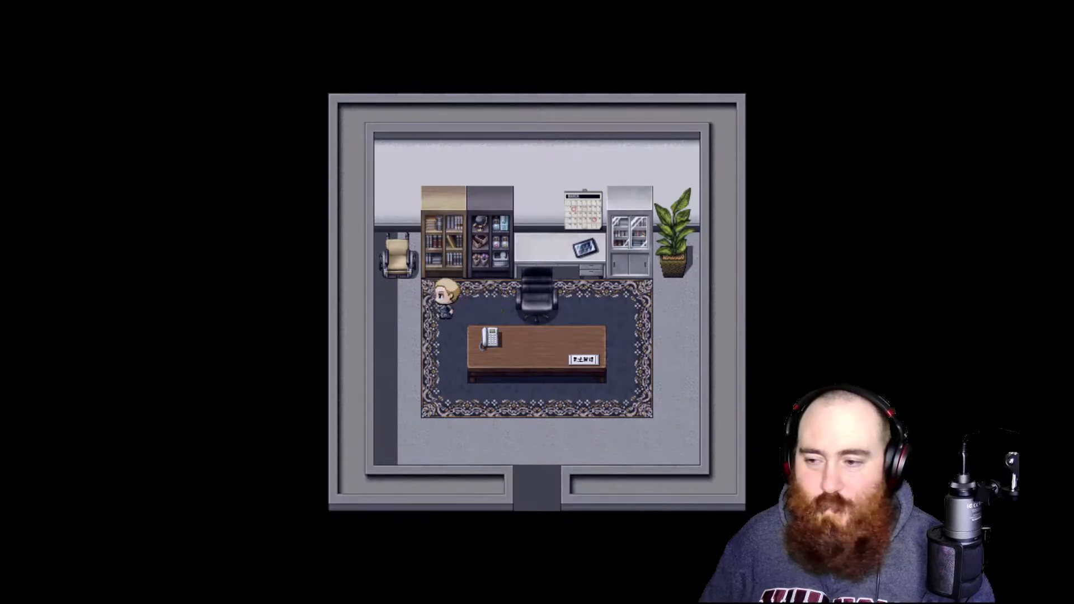
Walk back to the black chair and sit down behind the office desk
key("up")
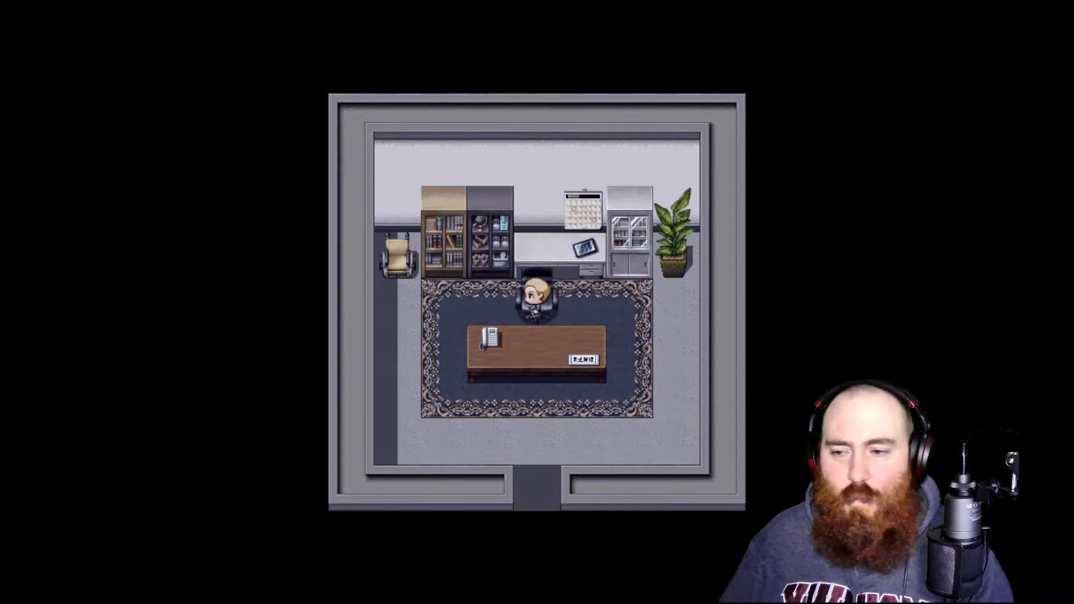
key("Right")
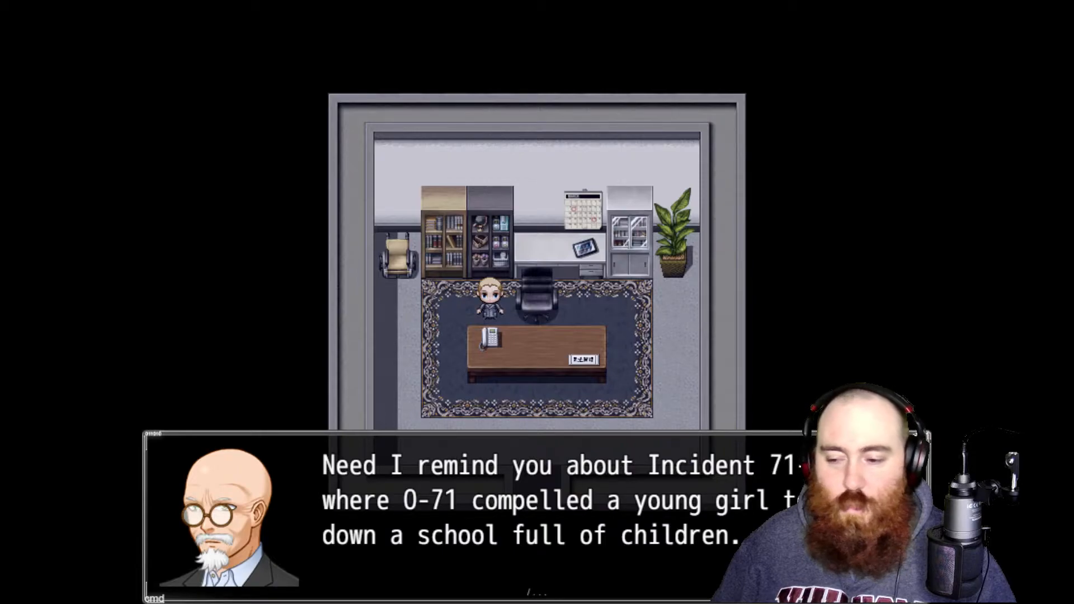
Advance the bald doctor's dialogue to his line about Incident 71 and the school
key("space")
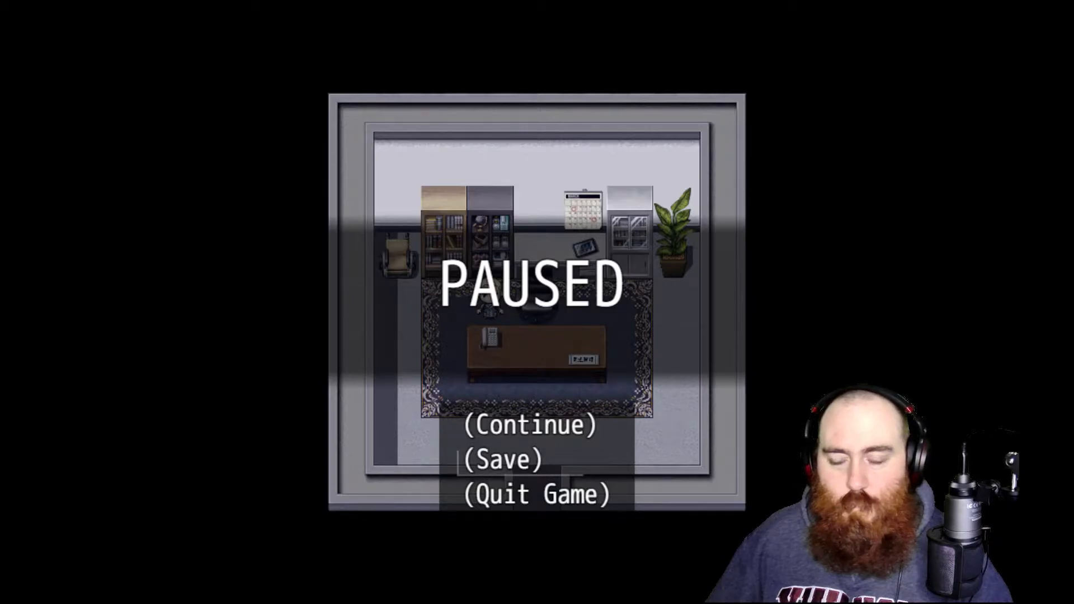
Resume from the pause screen, step the hero down and left, then pause and resume again
left_click(502, 459)
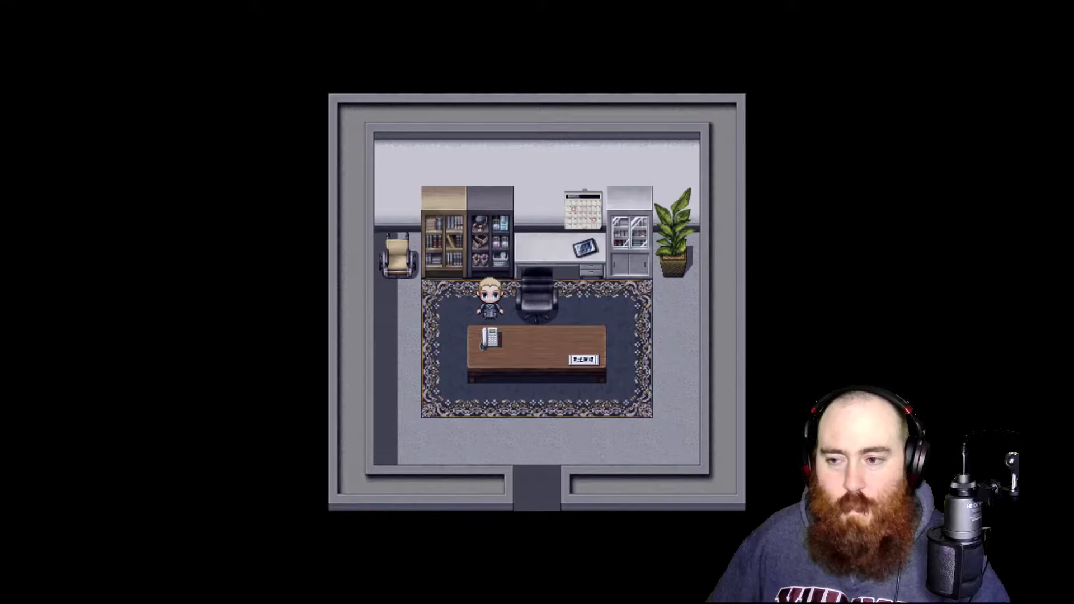
key("down")
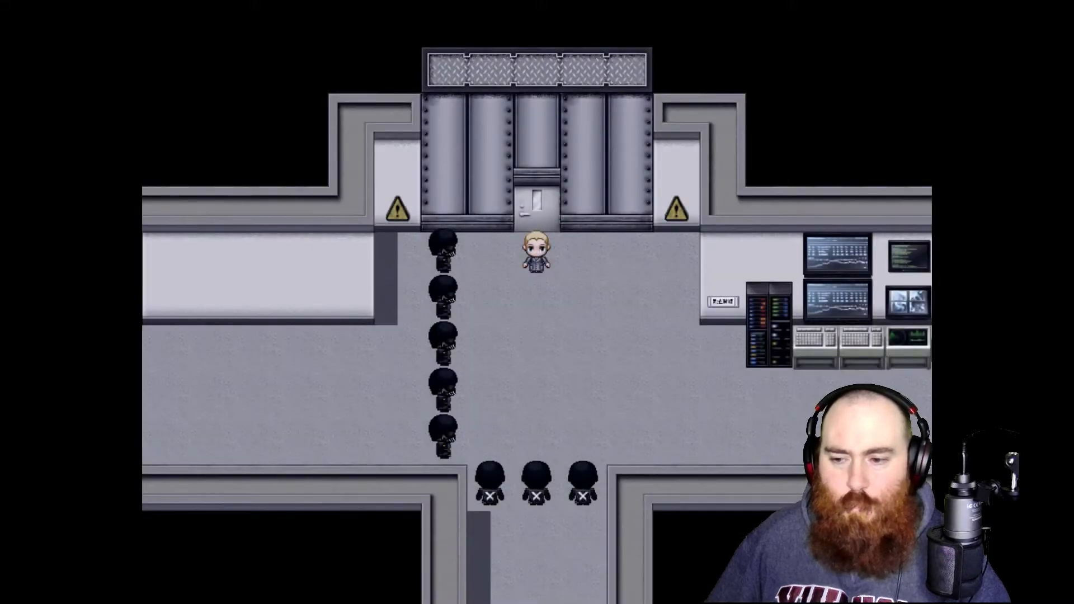
key("Left")
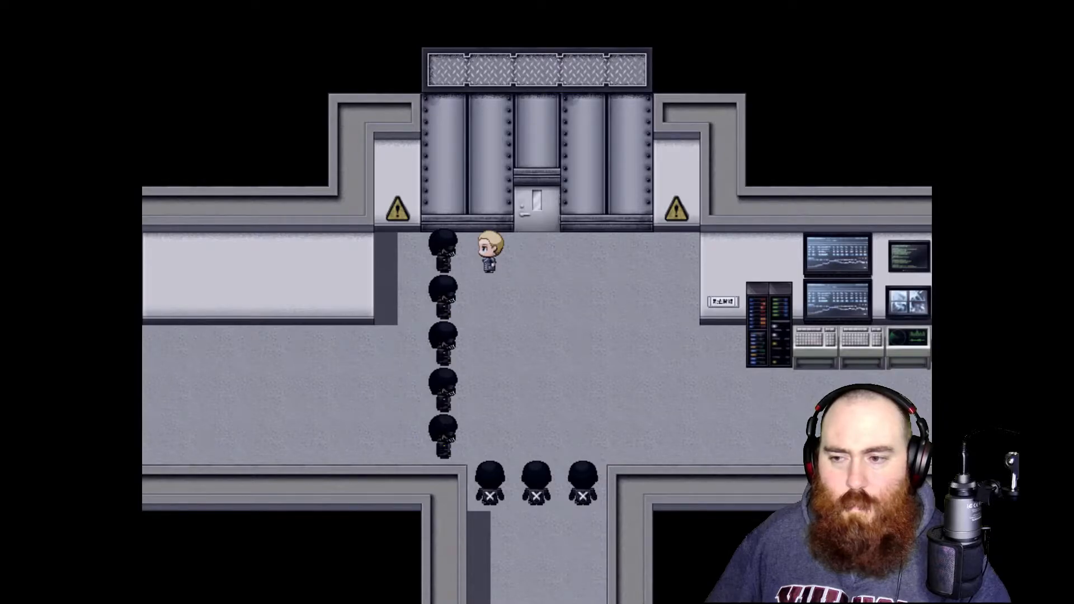
key("Escape")
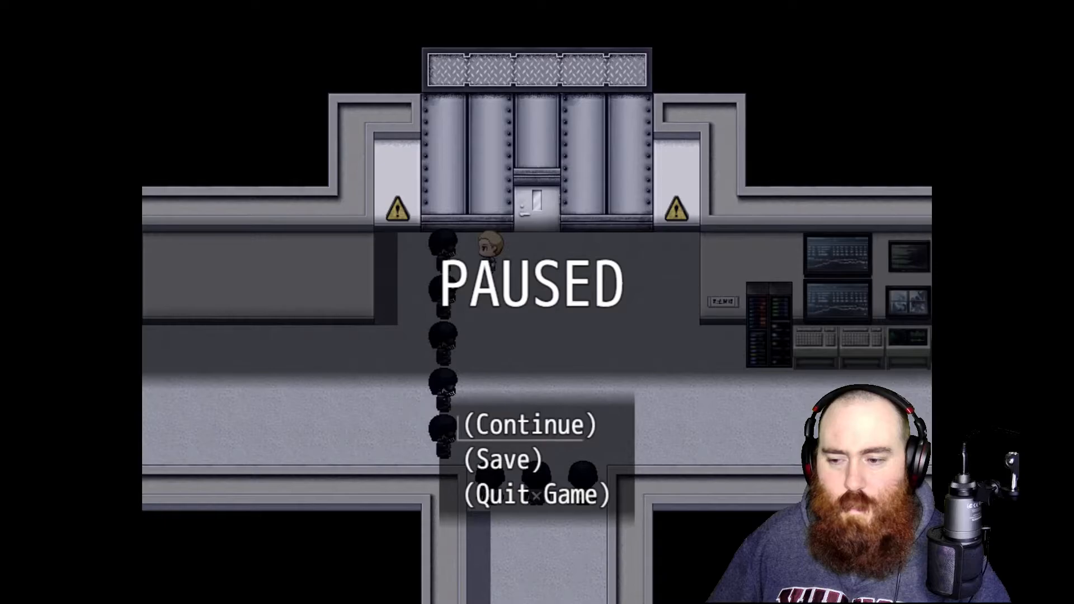
left_click(525, 424)
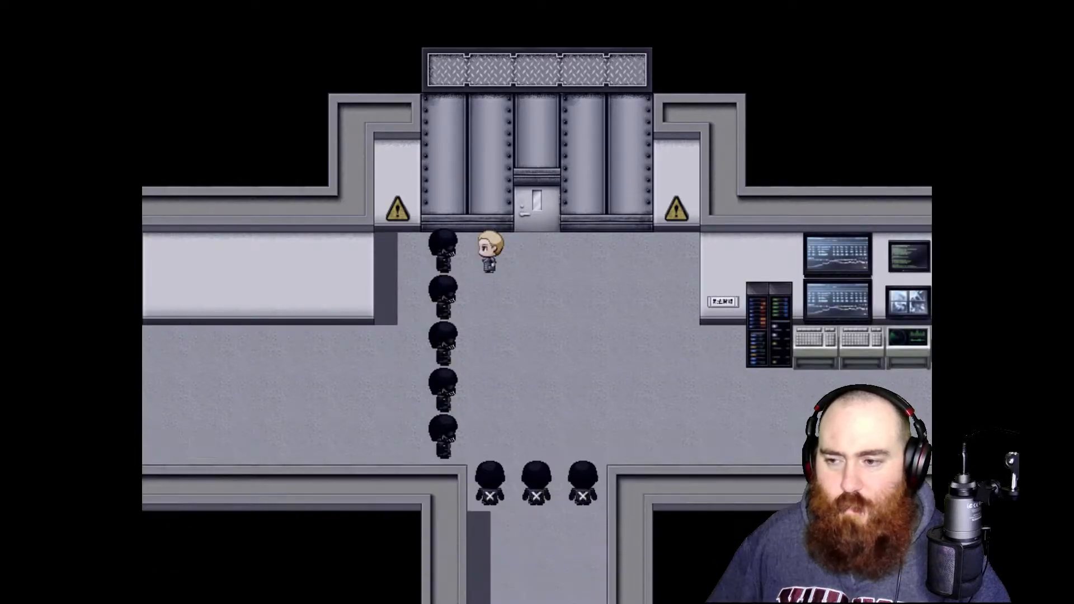
Walk the hero down the guarded corridor, then back up to the large steel door
key("down")
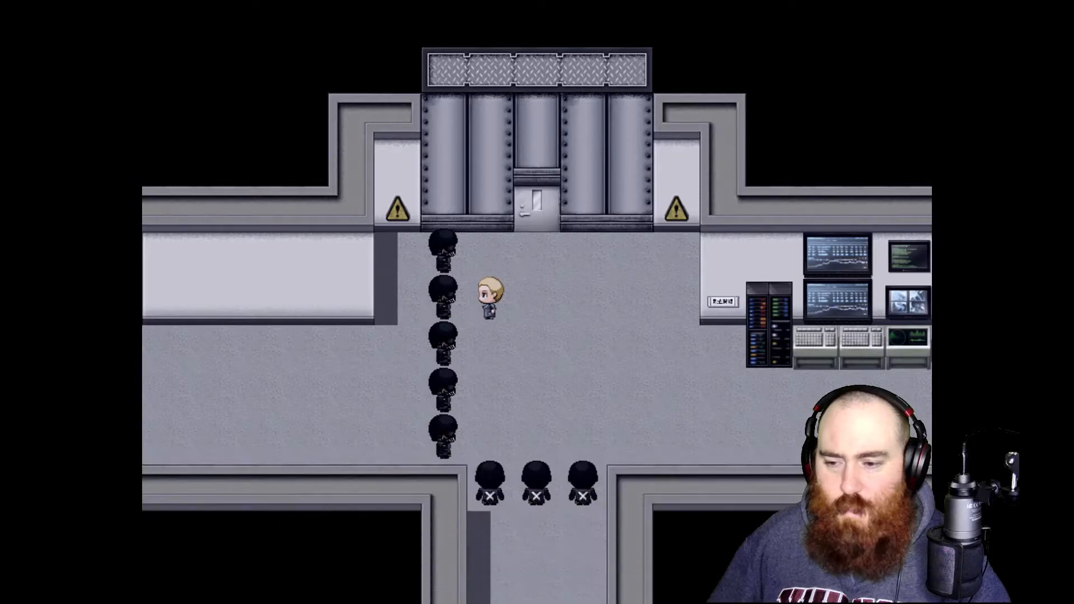
key("Down")
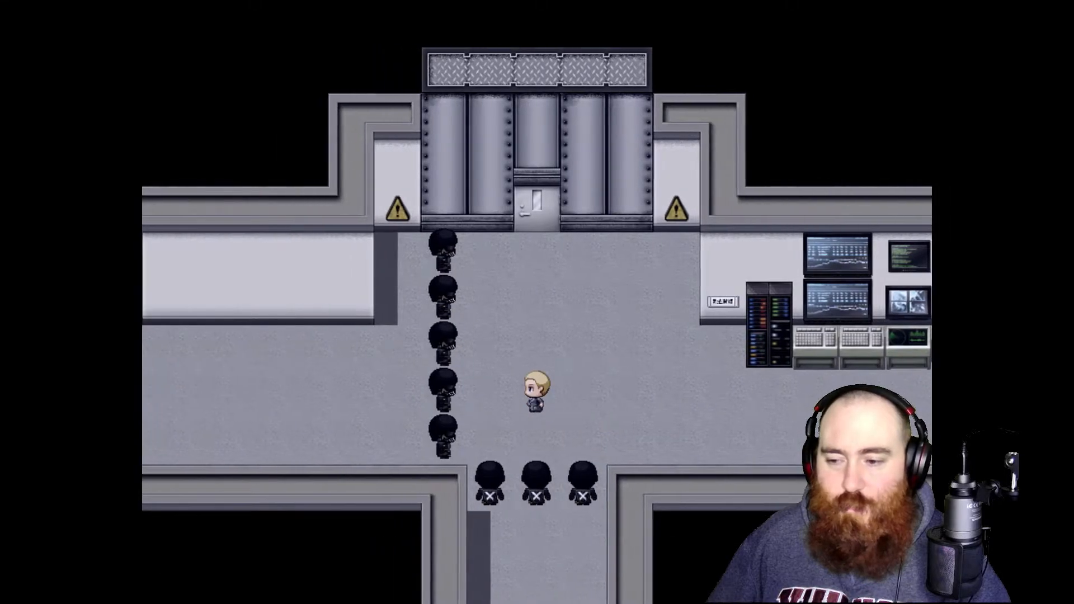
key("Down")
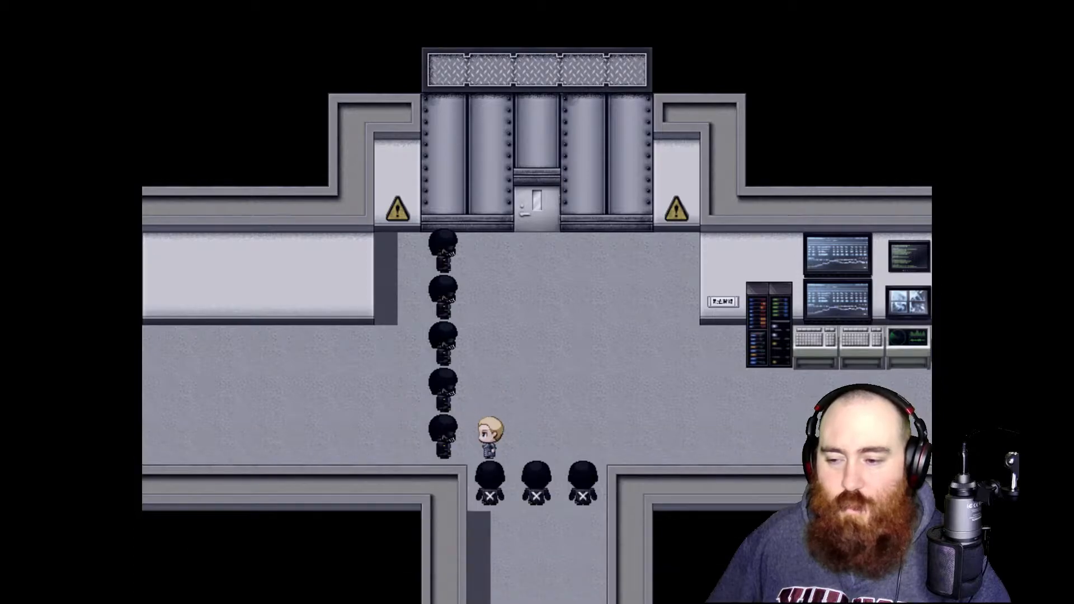
key("up")
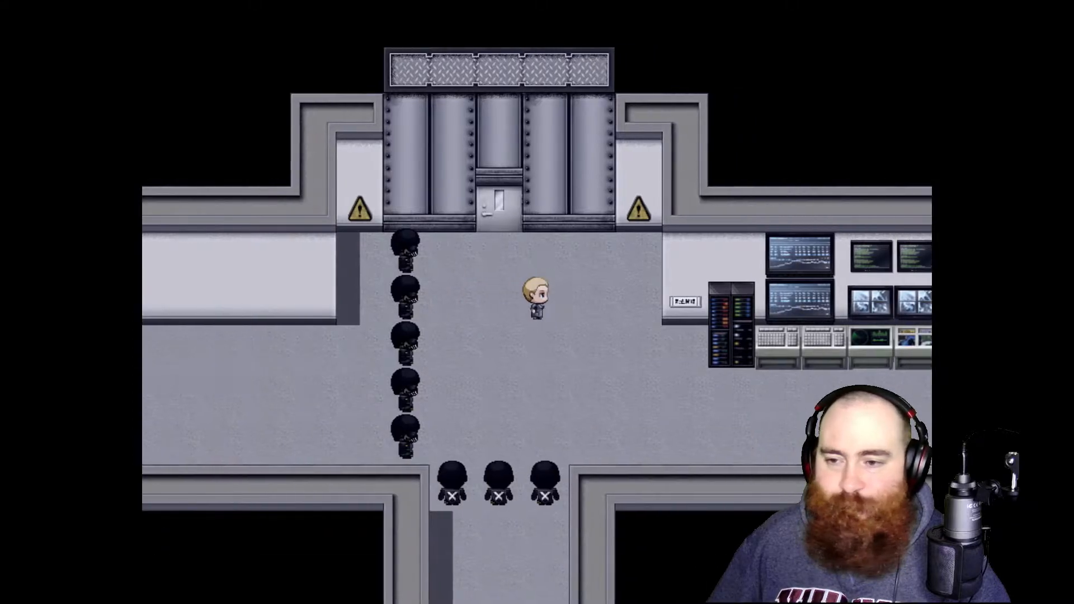
key("Left")
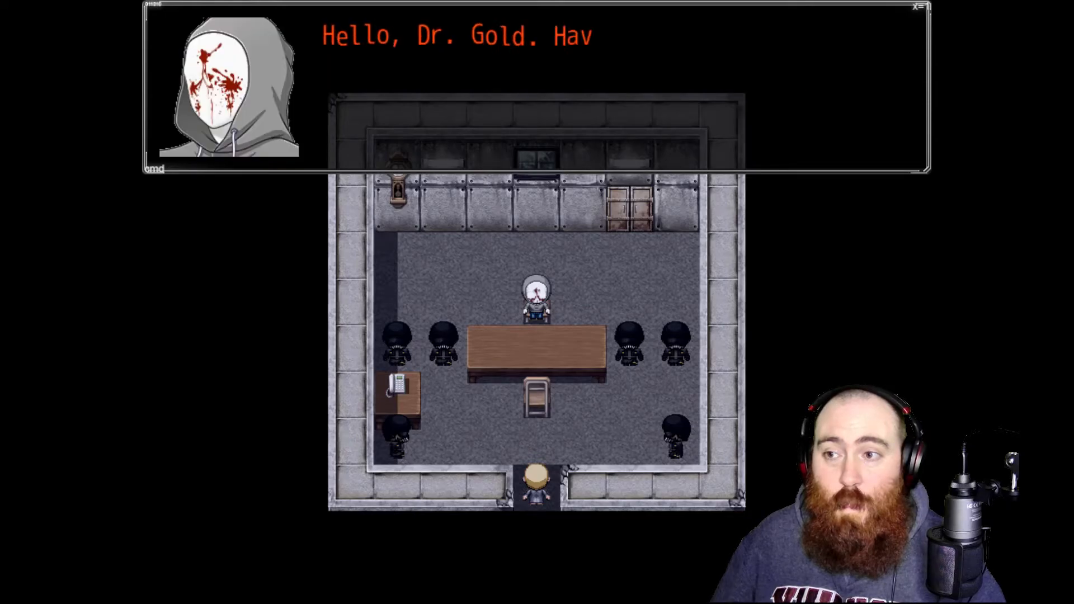
Dismiss the prisoner's greeting to Dr. Gold and walk up below the table's empty chair
key("space")
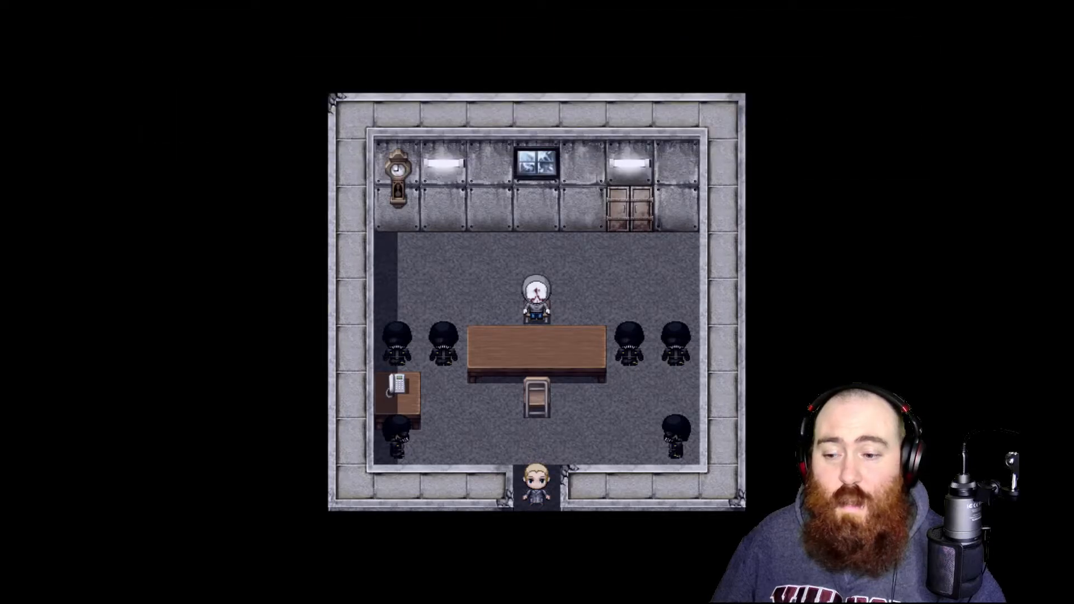
key("up")
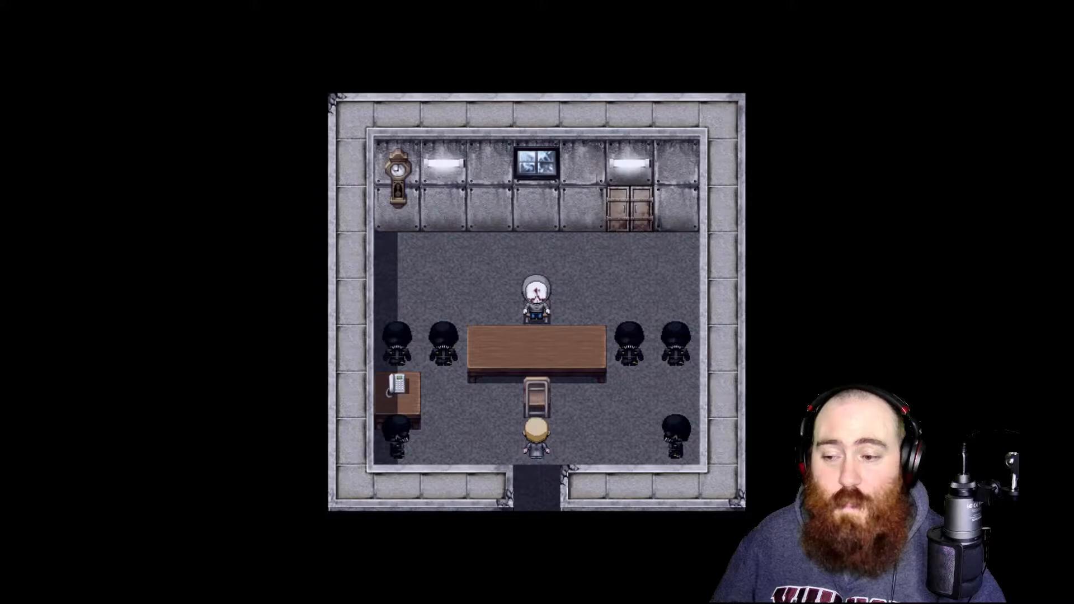
key("up")
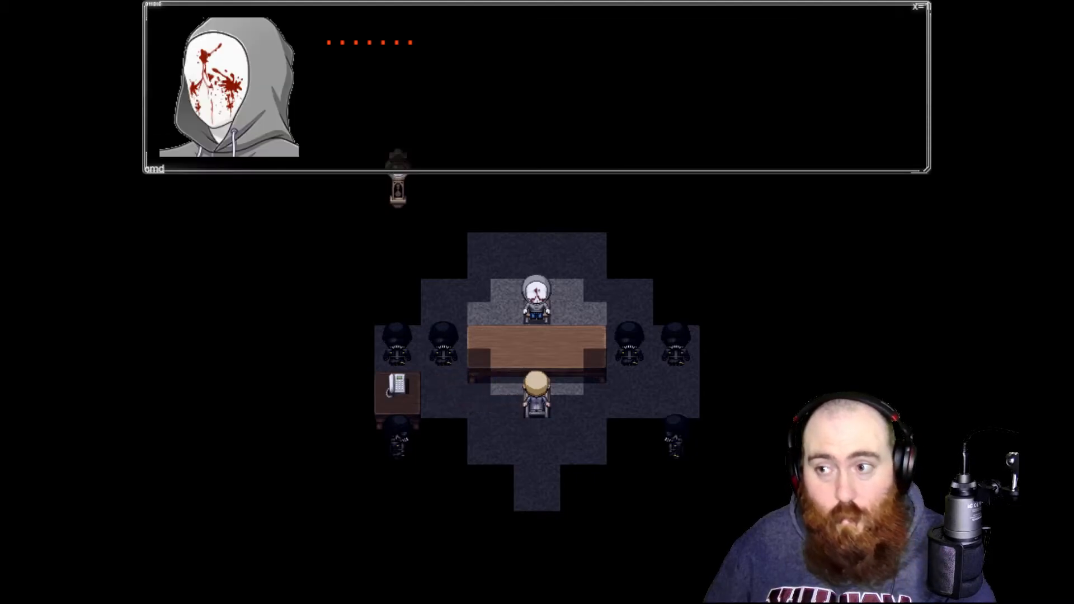
key("space")
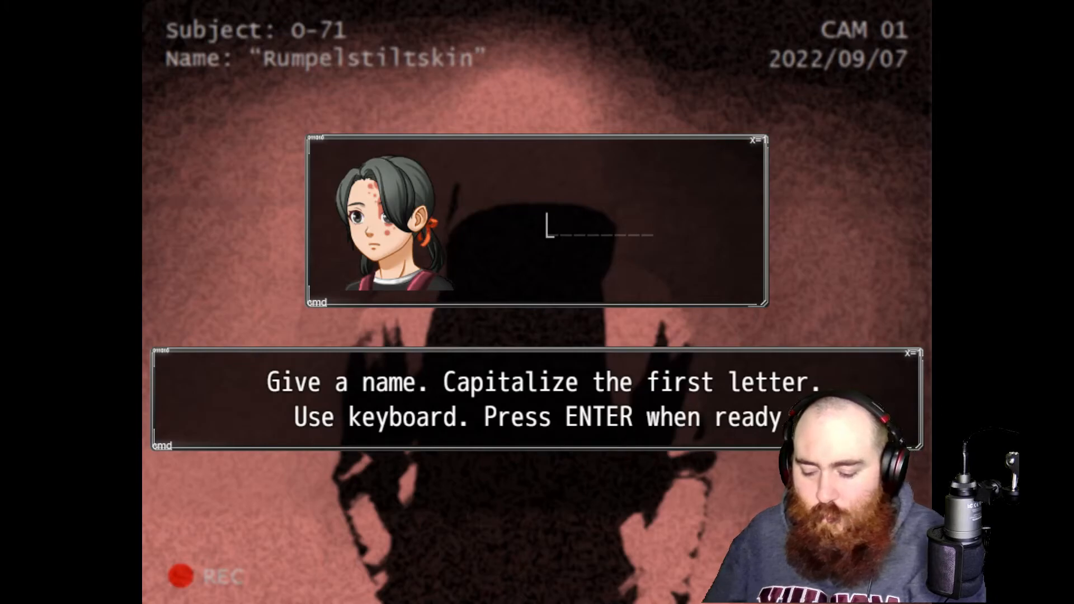
Spell the subject's name as 'Crispy', correcting the first attempt to get the capital C
type("crispy")
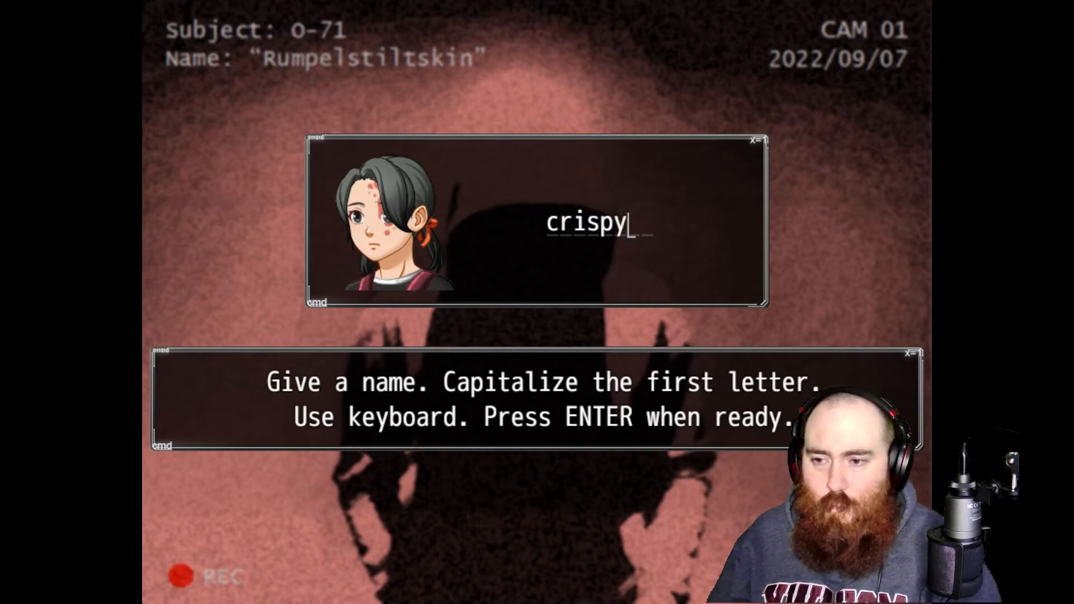
key("backspace")
type("C")
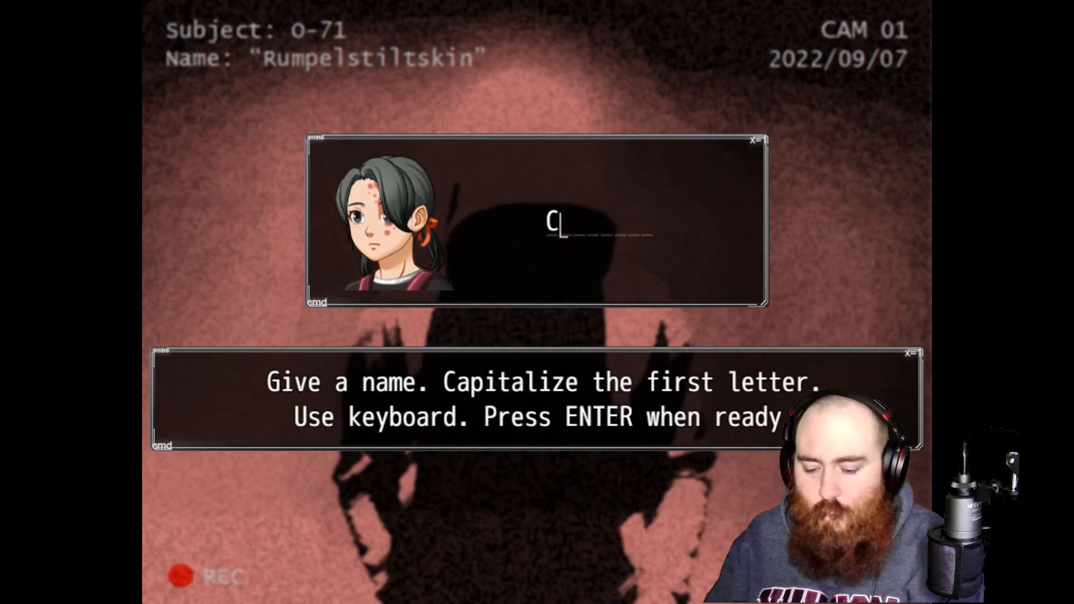
type("ris")
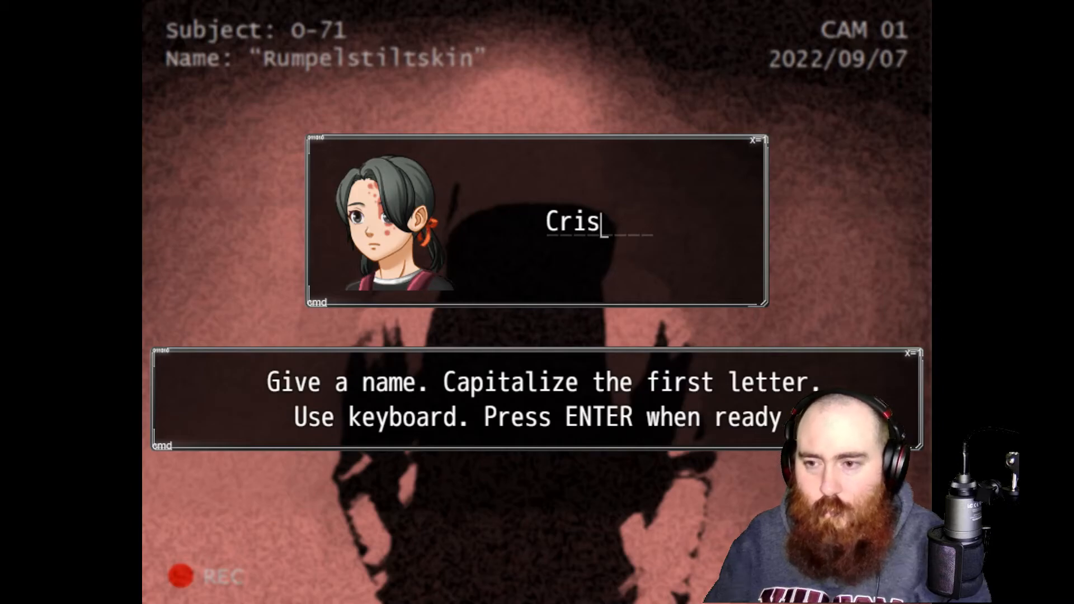
type("py")
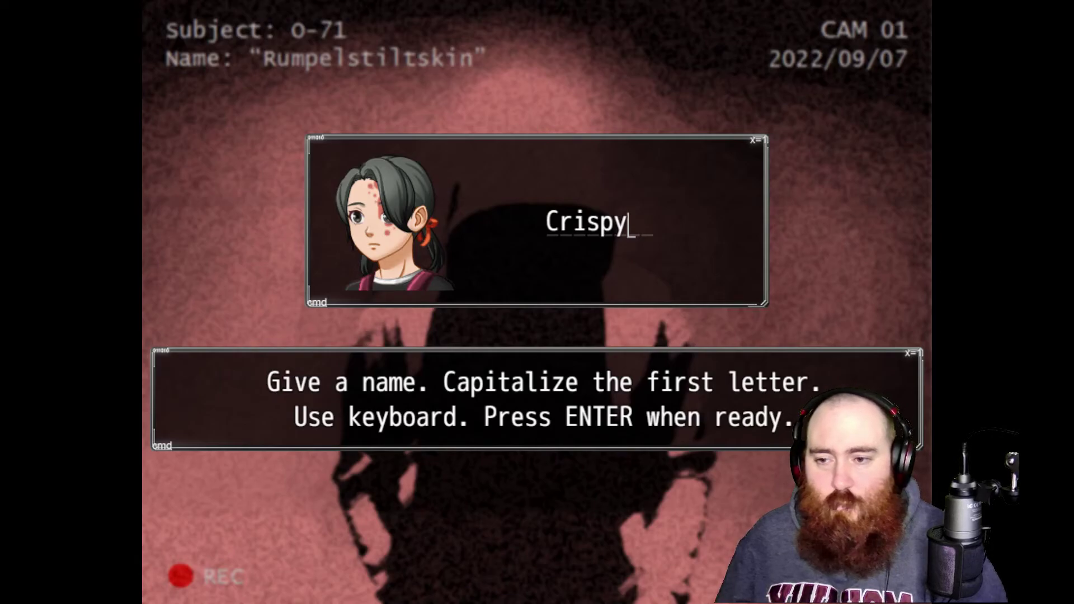
key("Return")
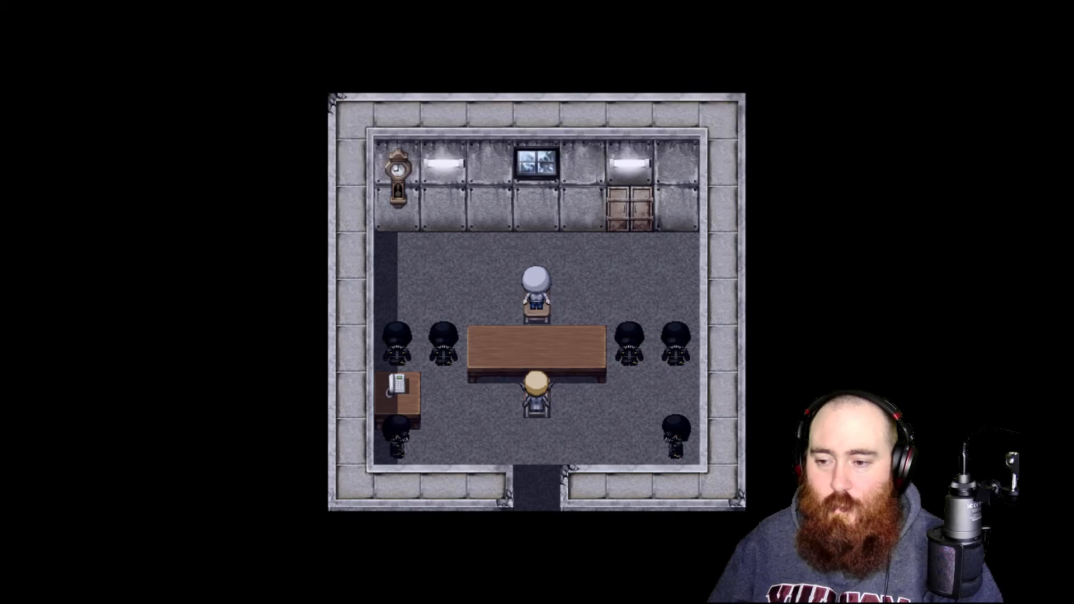
key("Up")
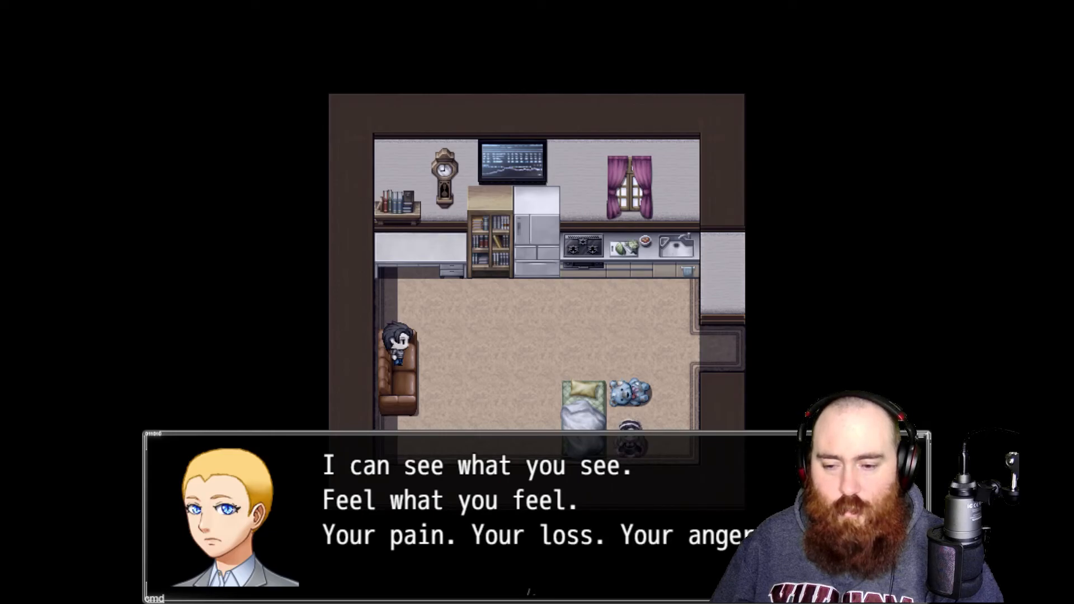
Close the blond man's dialogue and walk the hero up from the sofa toward the kitchen counter
key("space")
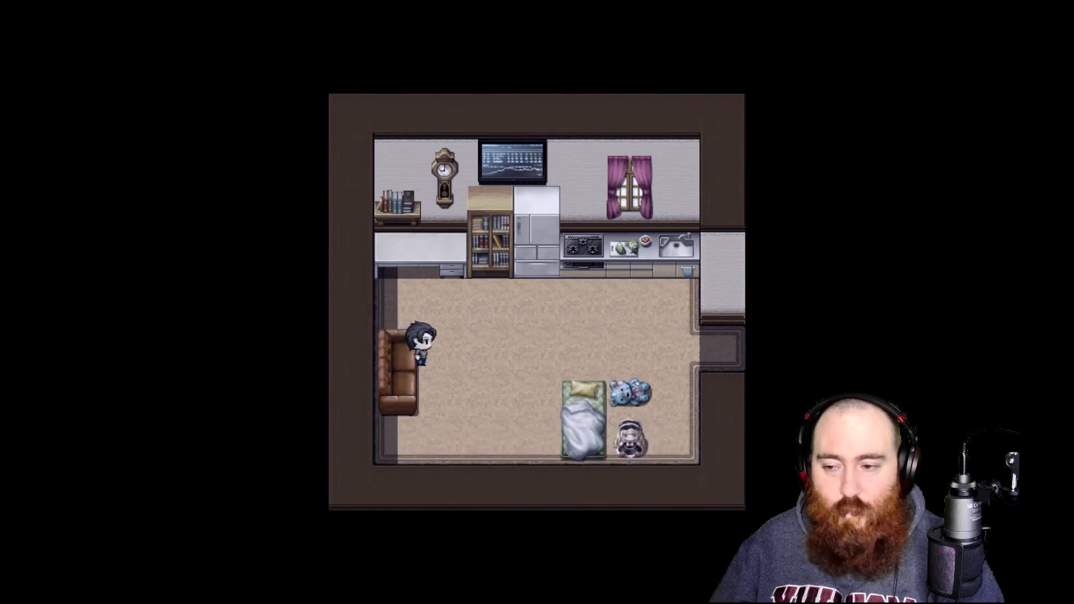
key("up")
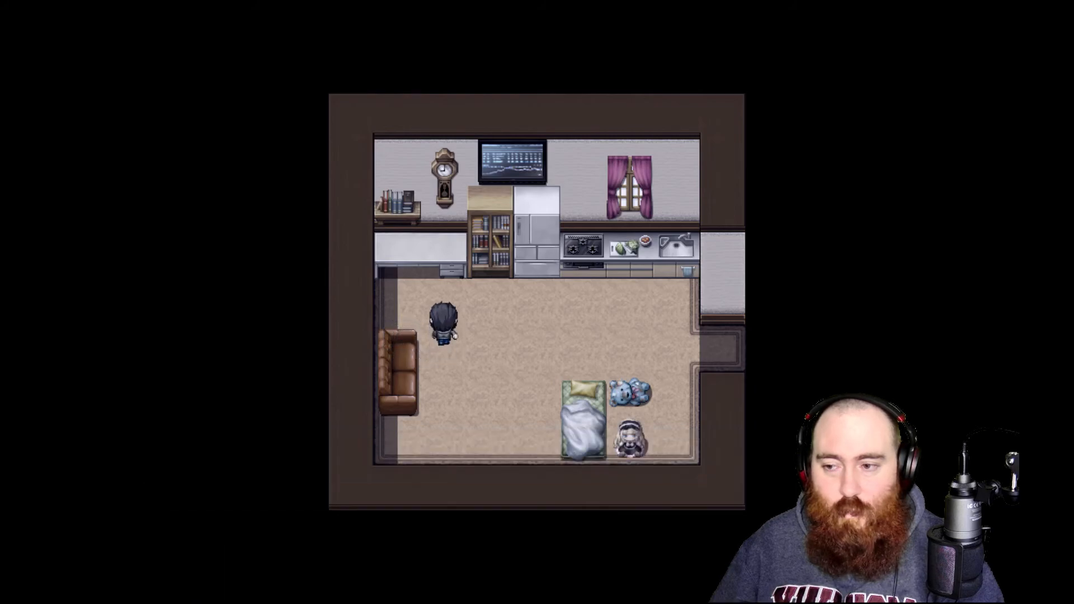
key("up")
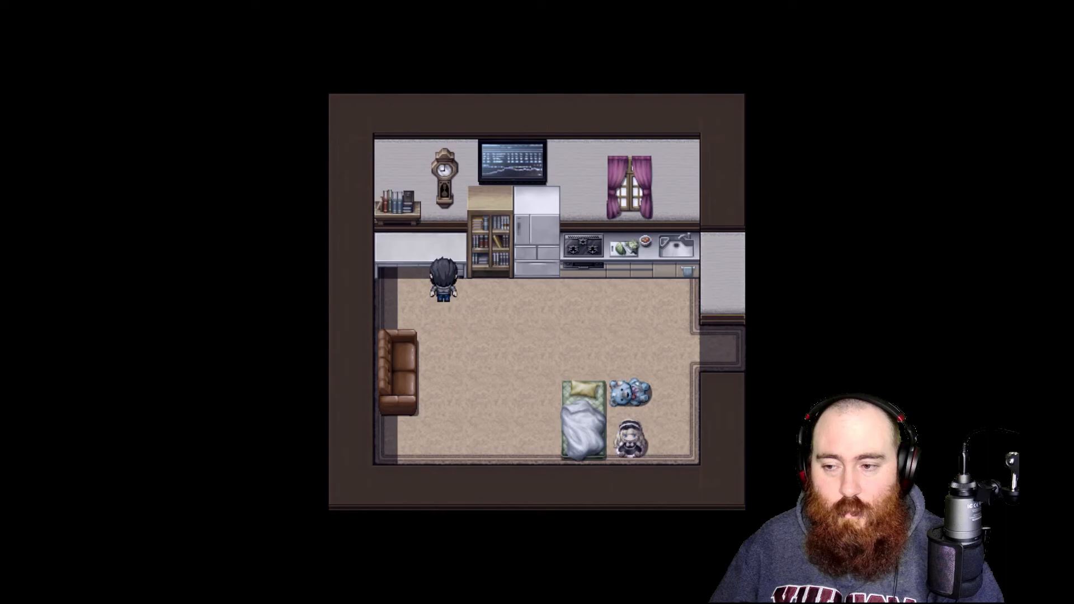